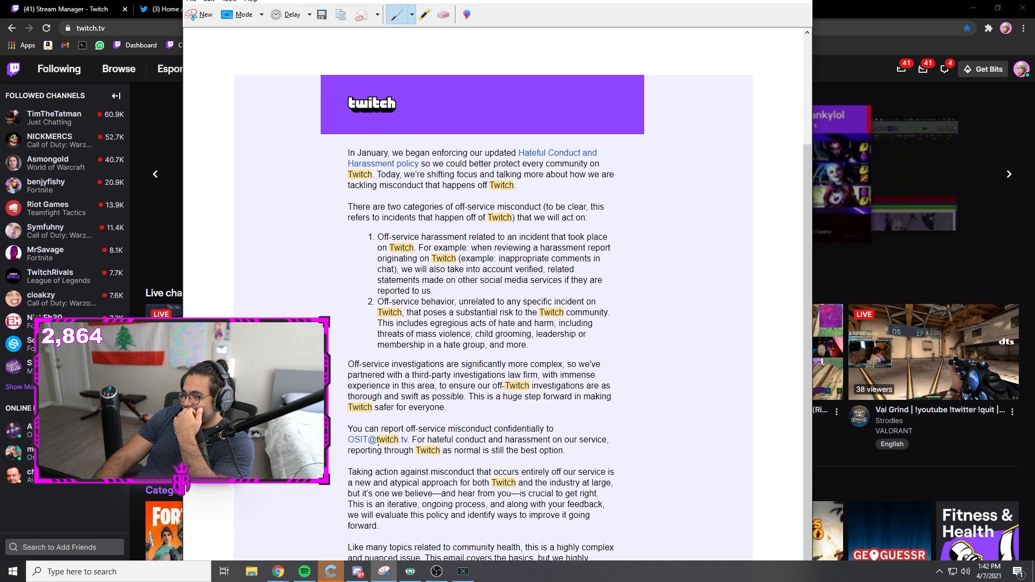
Scroll down the captured Twitch email about off-service misconduct in Snipping Tool.
scroll("down", 3)
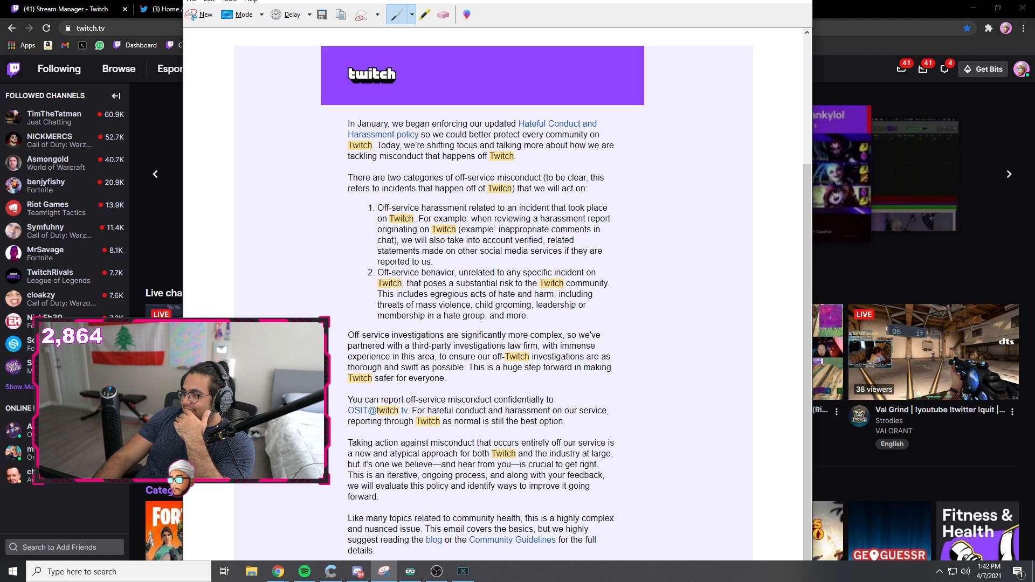
mouse_move(946, 342)
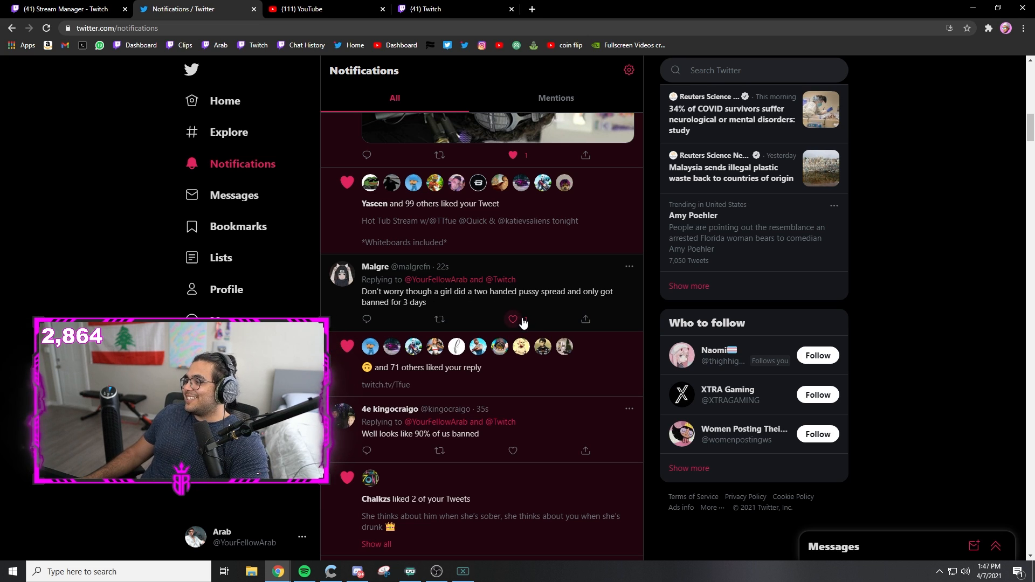
Switch from the Twitter notifications feed to the full-screen webcam scene with chat.
left_click(512, 319)
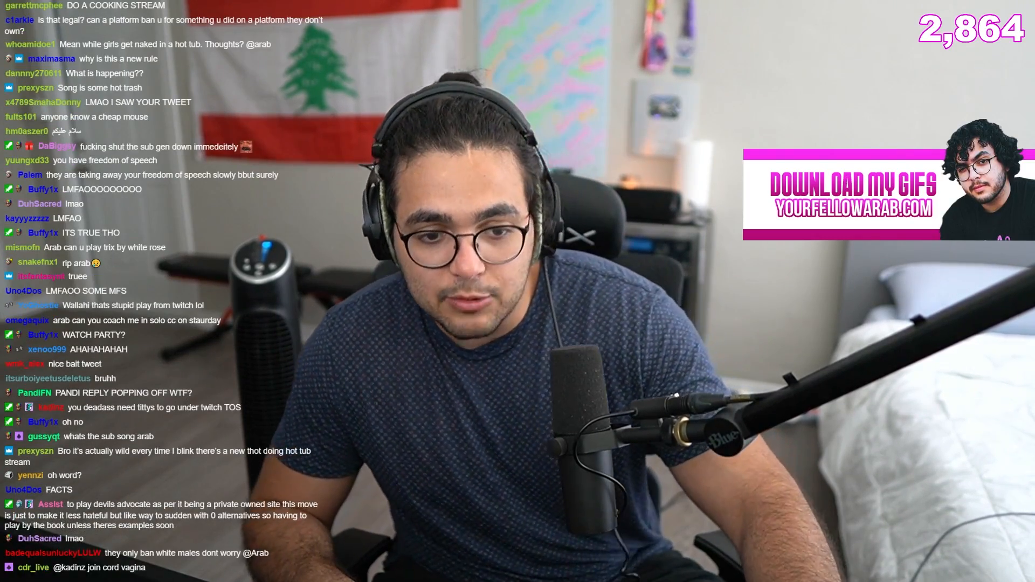
Scroll down the Twitch blog post on addressing severe off-service misconduct.
scroll("down", 3)
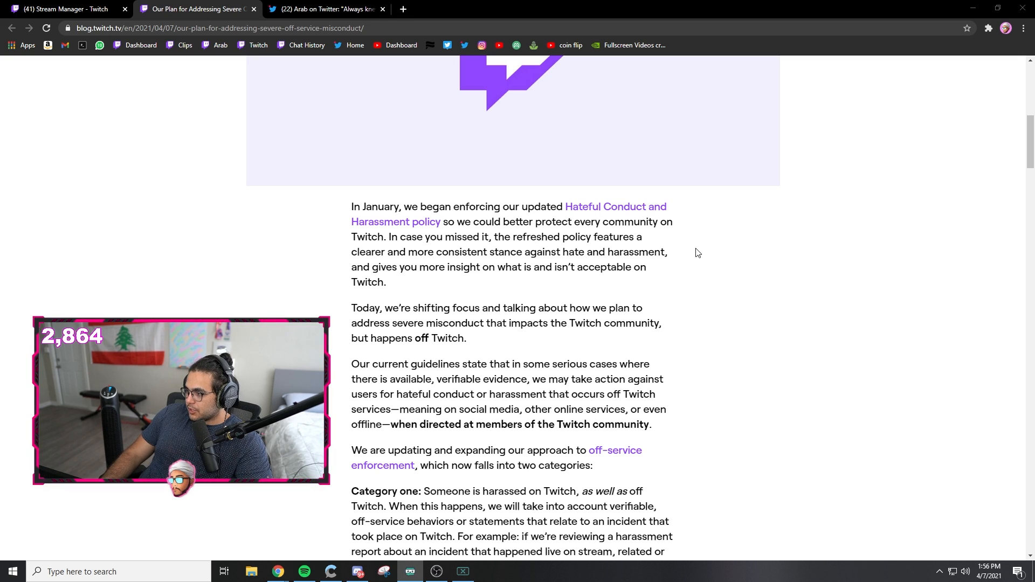
Highlight the passages on available evidence and social media, then continue down to the Off-Service Conduct Policy link.
left_click_drag(352, 363, 443, 364)
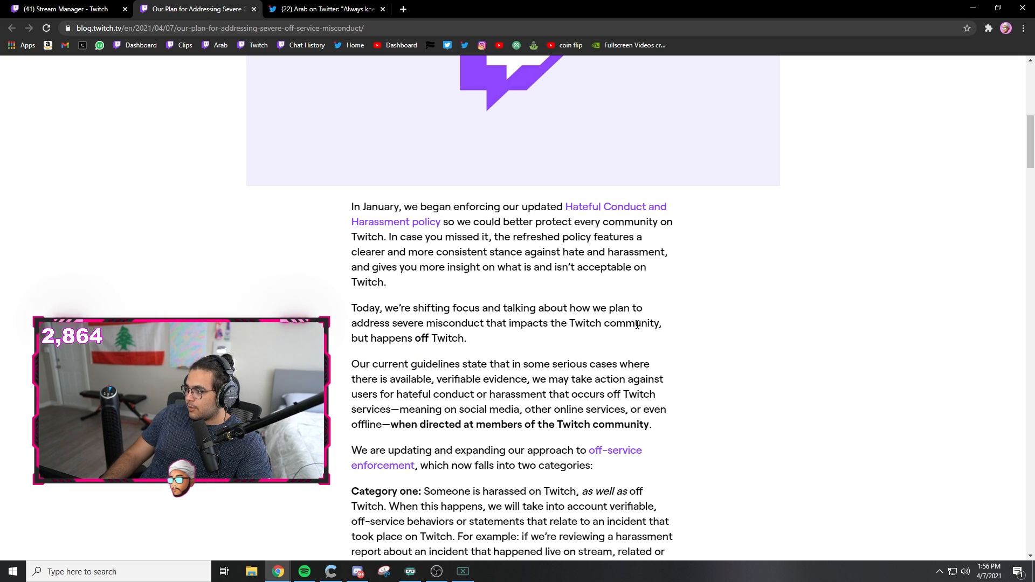
left_click_drag(380, 378, 432, 379)
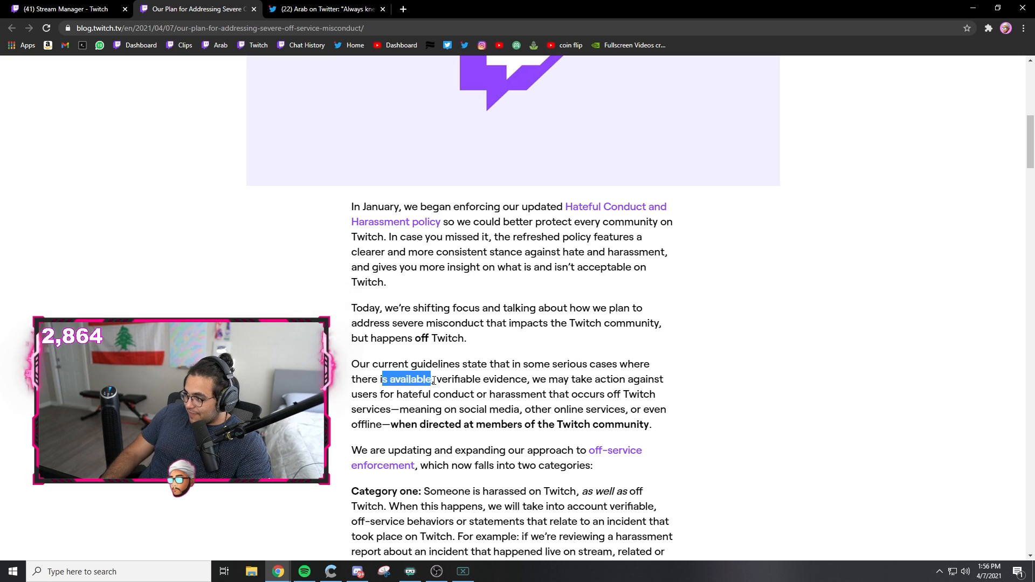
left_click_drag(383, 379, 538, 378)
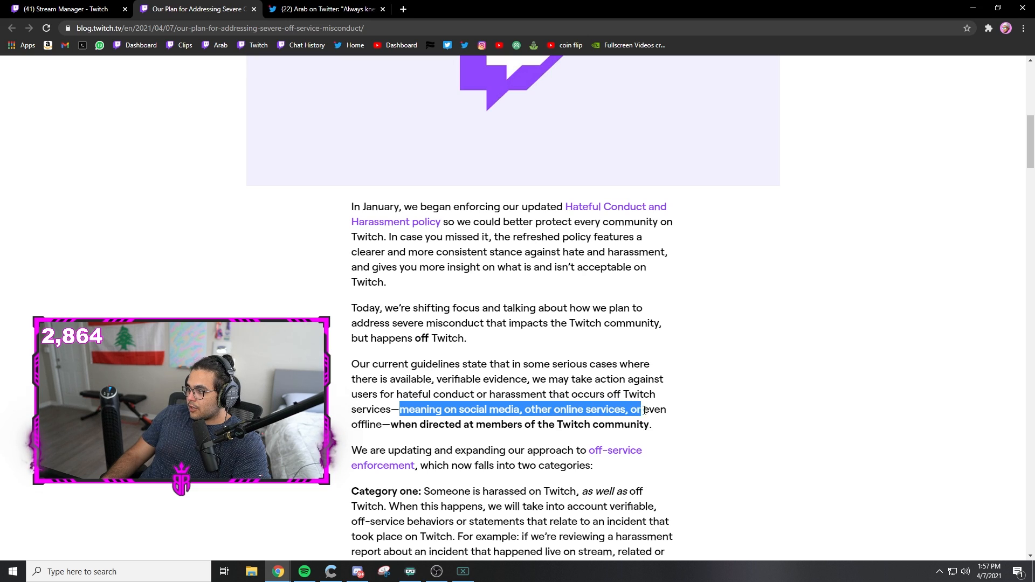
left_click_drag(641, 409, 382, 425)
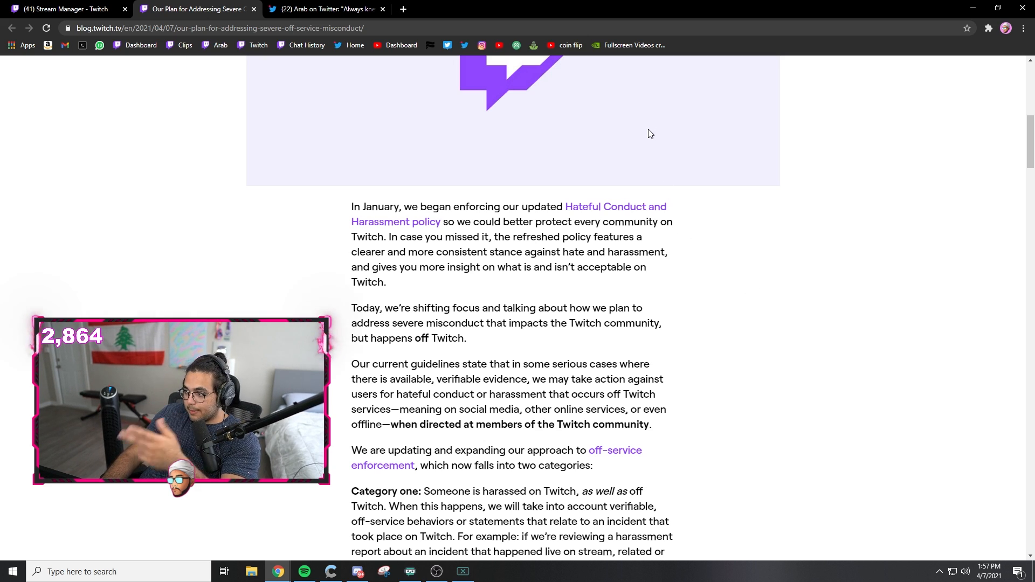
mouse_move(741, 151)
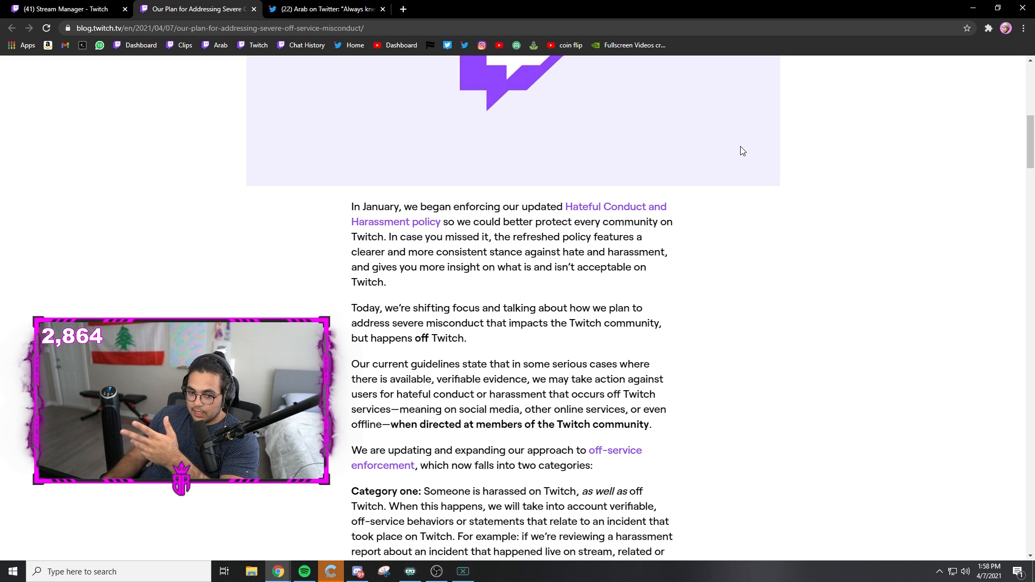
mouse_move(709, 289)
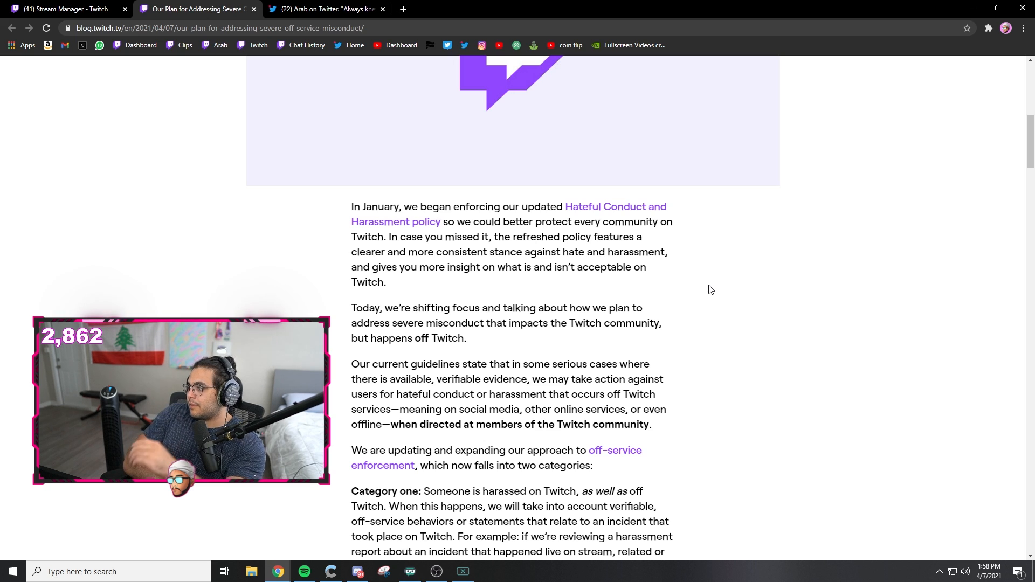
scroll("down", 3)
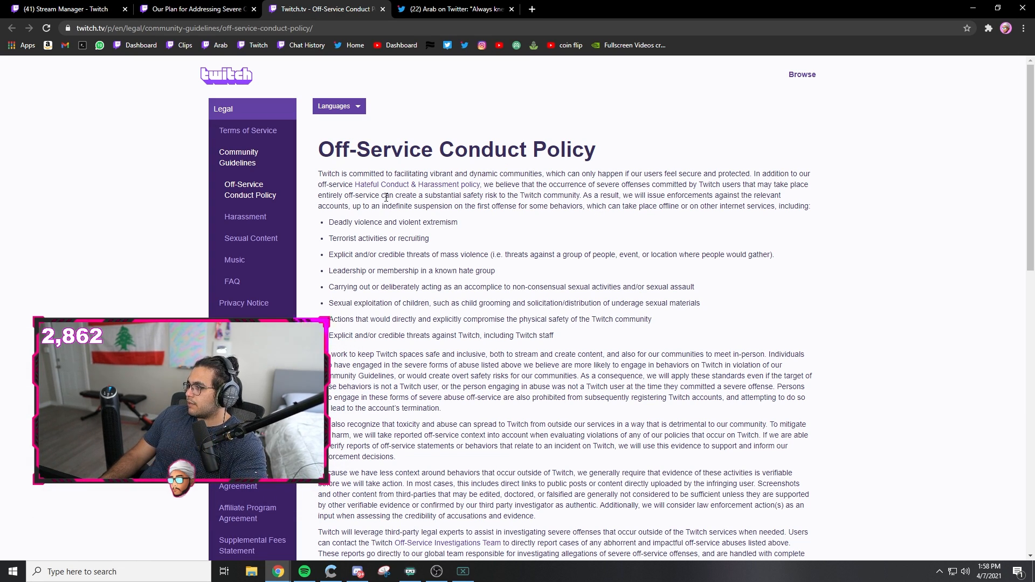
Highlight words in the opening paragraph and the mass violence threats bullet while reading.
left_click_drag(418, 172, 484, 173)
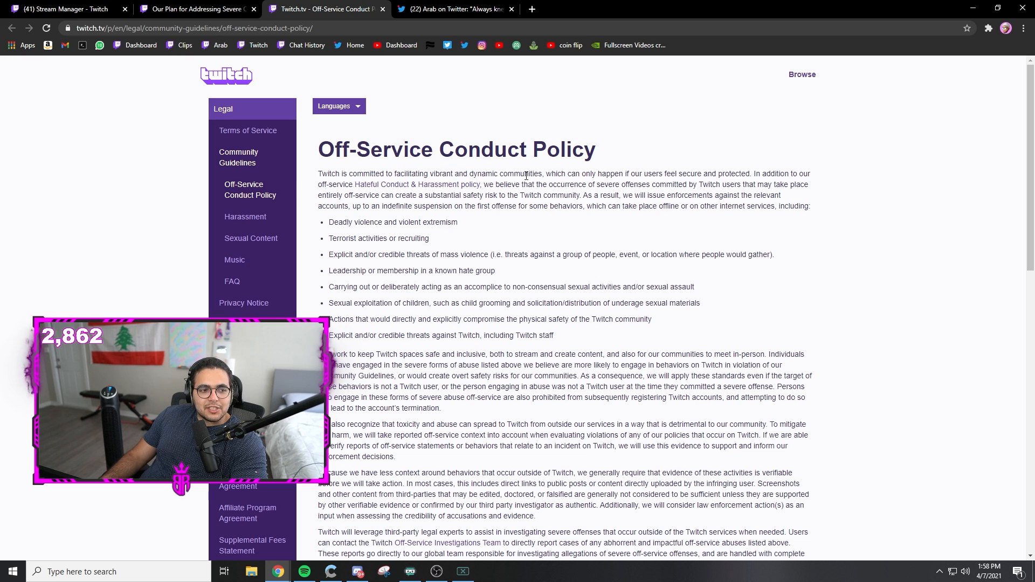
left_click_drag(428, 173, 485, 174)
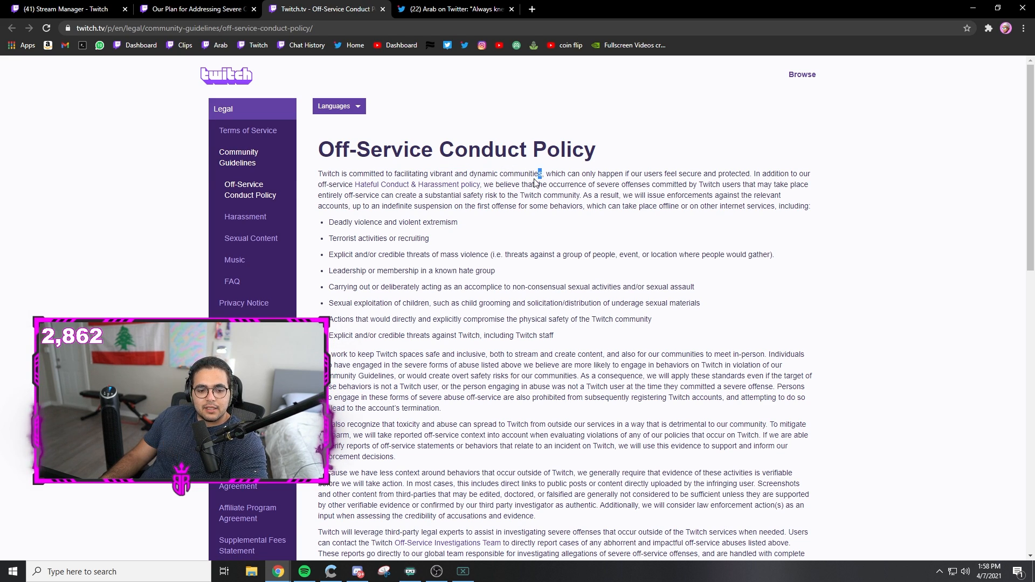
left_click_drag(541, 173, 685, 185)
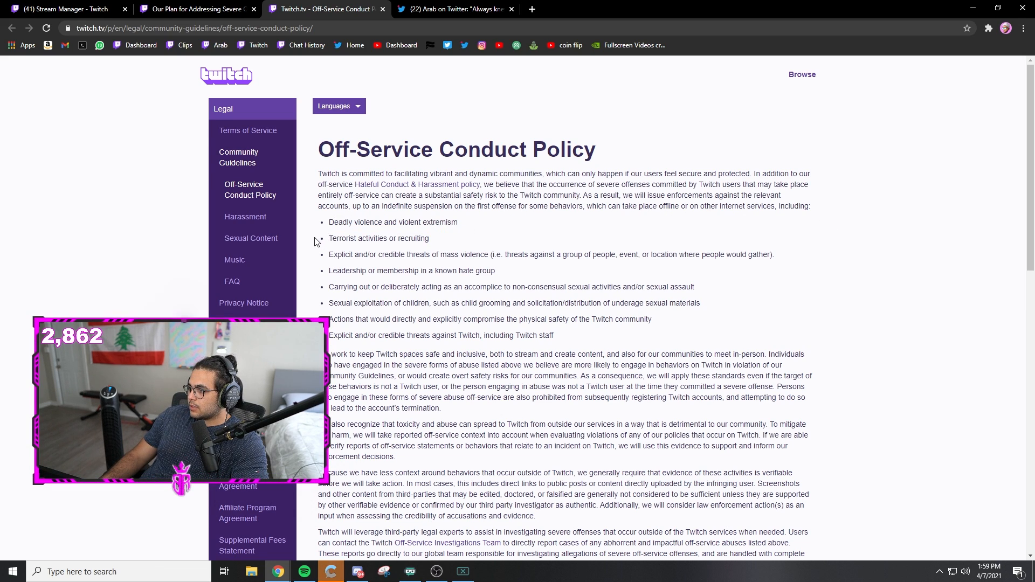
left_click_drag(329, 239, 367, 238)
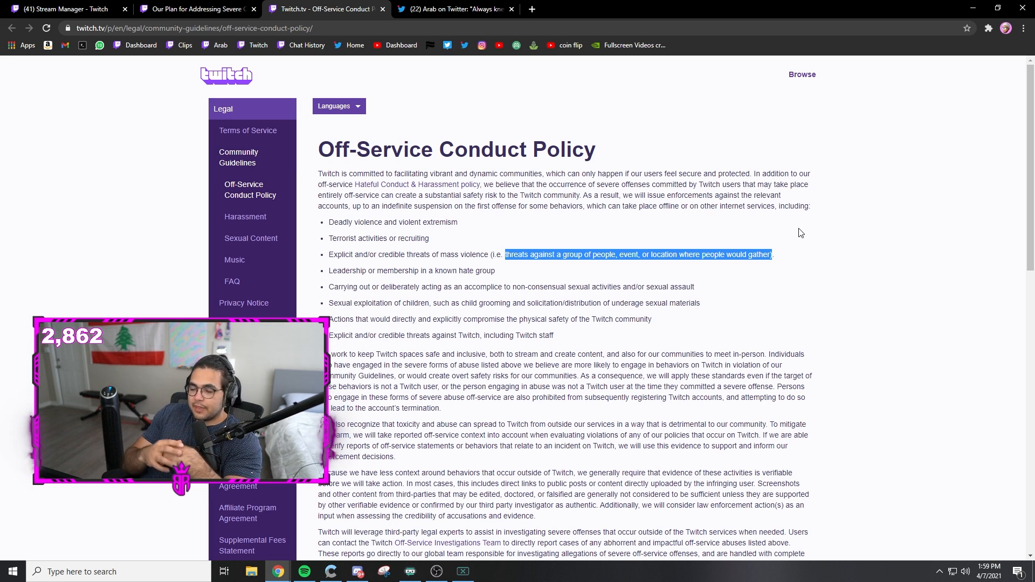
mouse_move(454, 395)
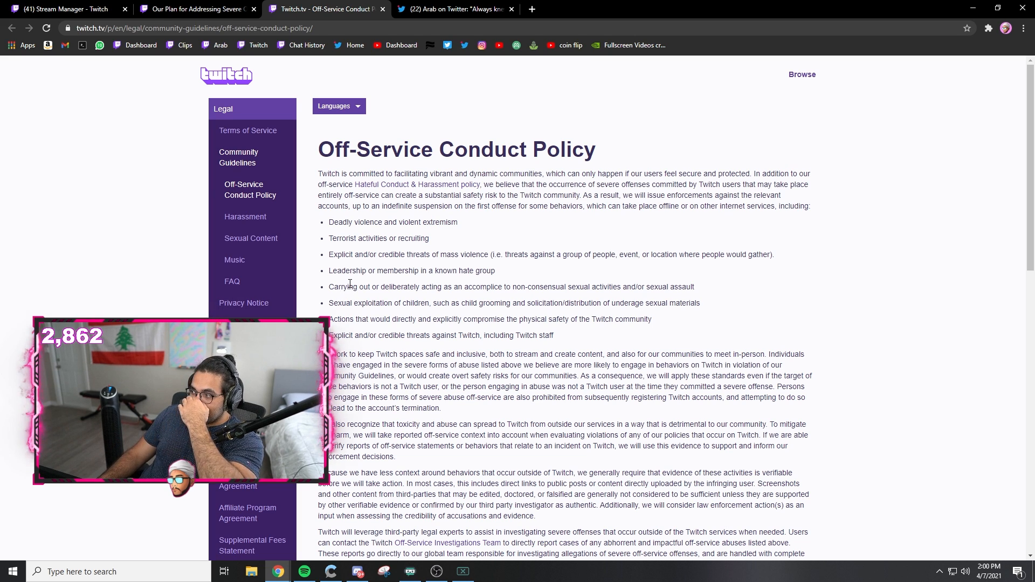
left_click_drag(338, 254, 522, 254)
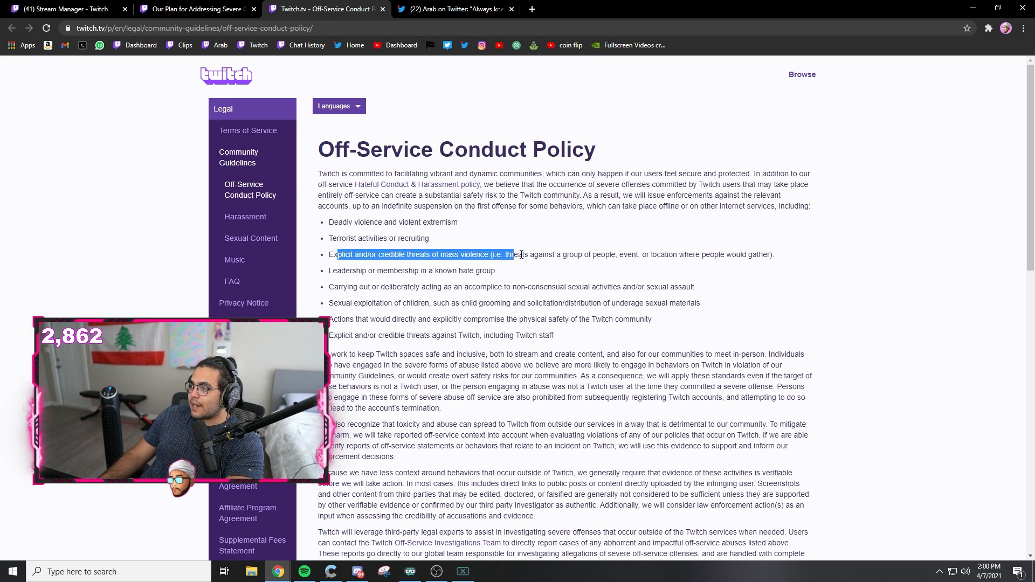
left_click(750, 264)
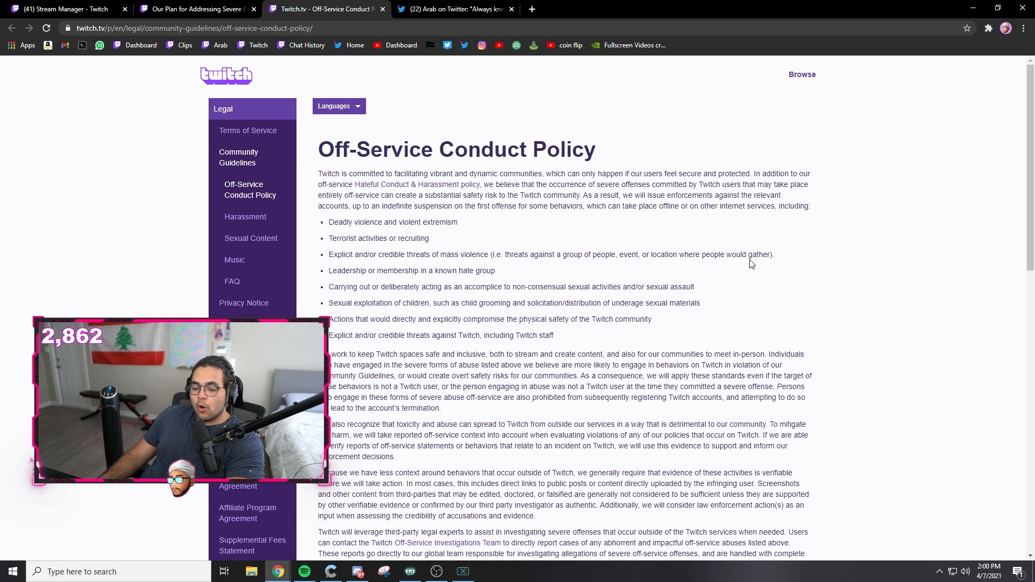
mouse_move(667, 275)
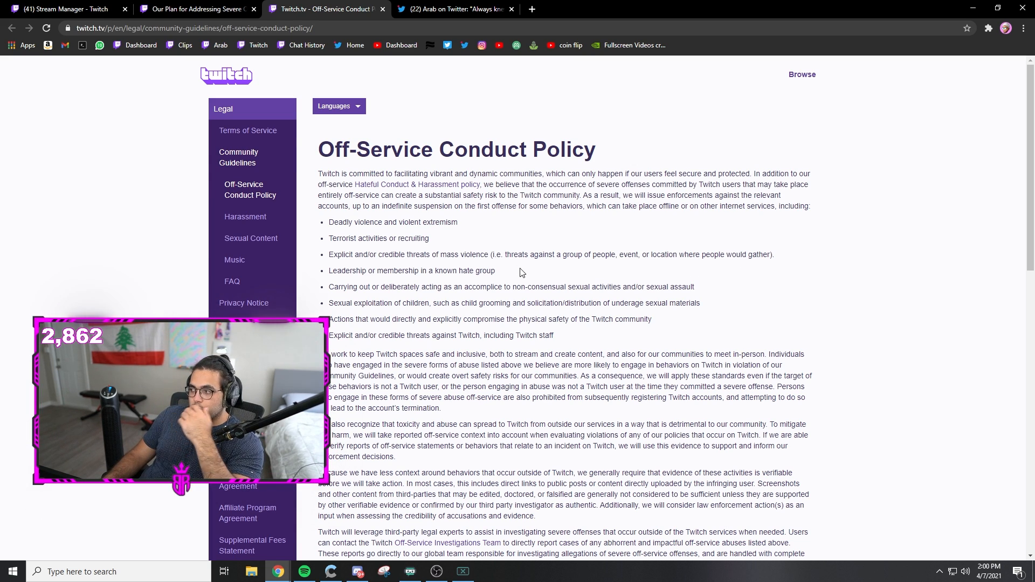
Highlight the bullet on acting as an accomplice to non-consensual sexual activities and sexual assault.
left_click_drag(329, 287, 478, 302)
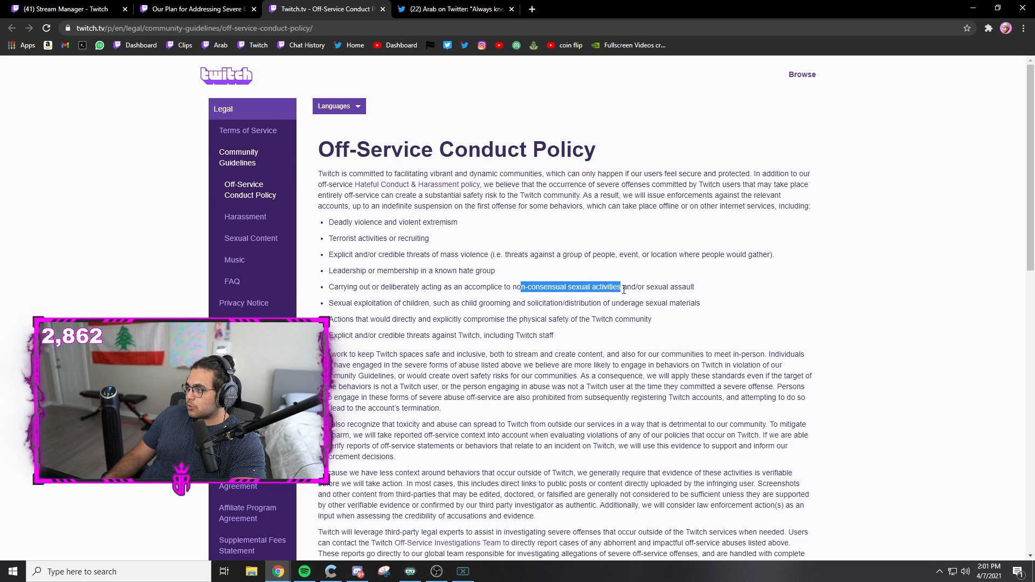
left_click_drag(610, 286, 694, 287)
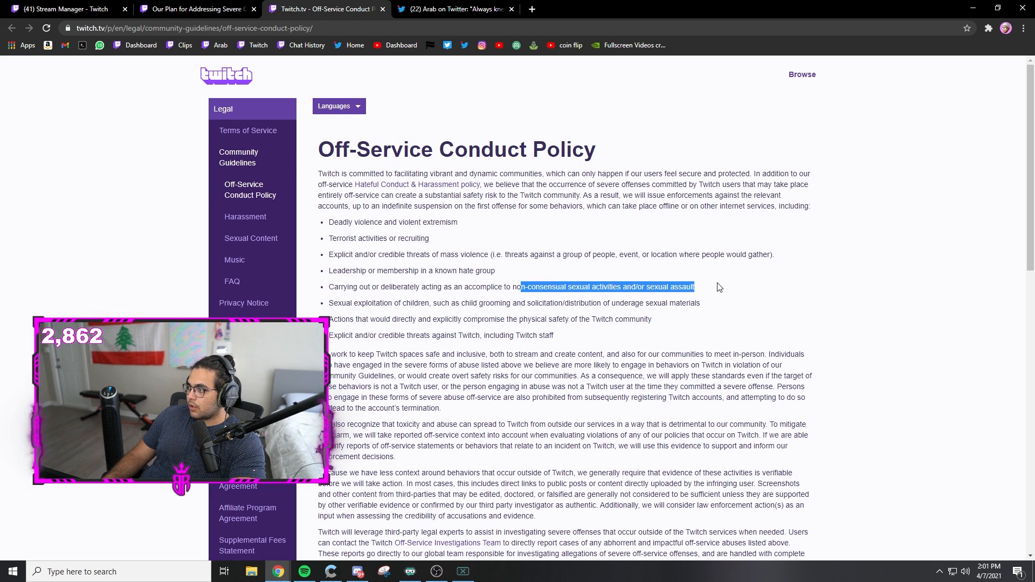
left_click(717, 293)
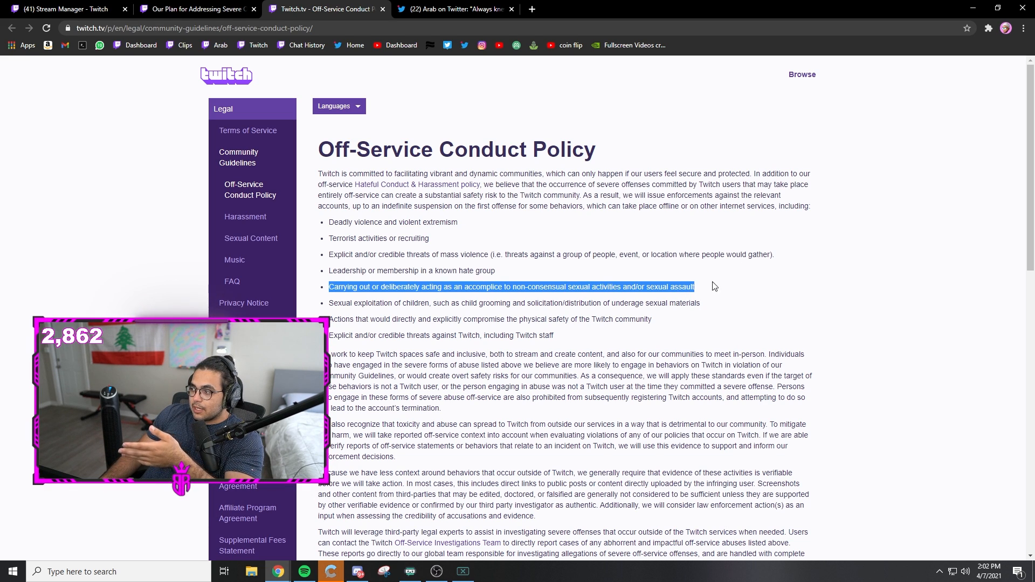
mouse_move(718, 289)
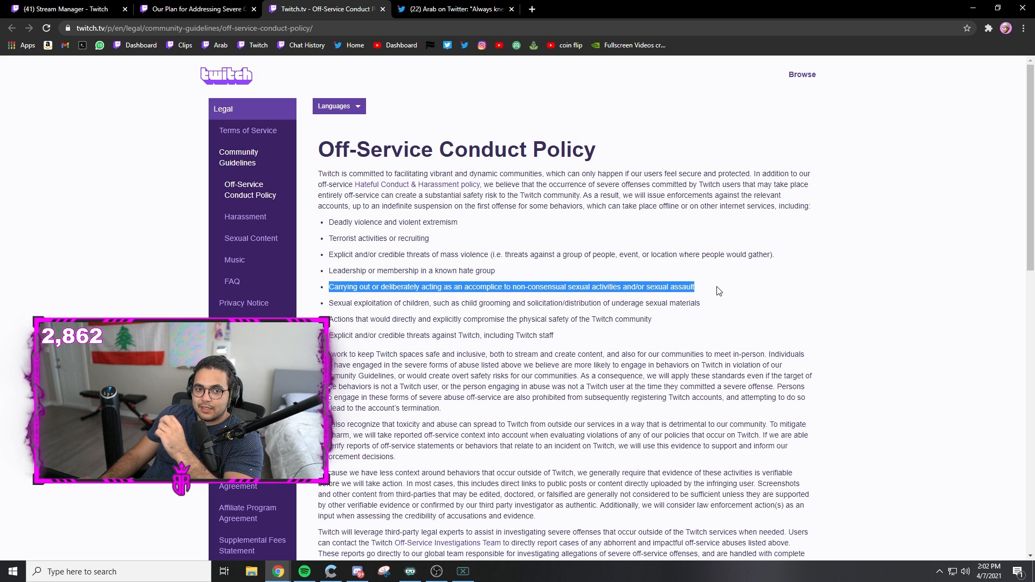
Scroll down and highlight the physical-safety offense bullet.
scroll("down", 3)
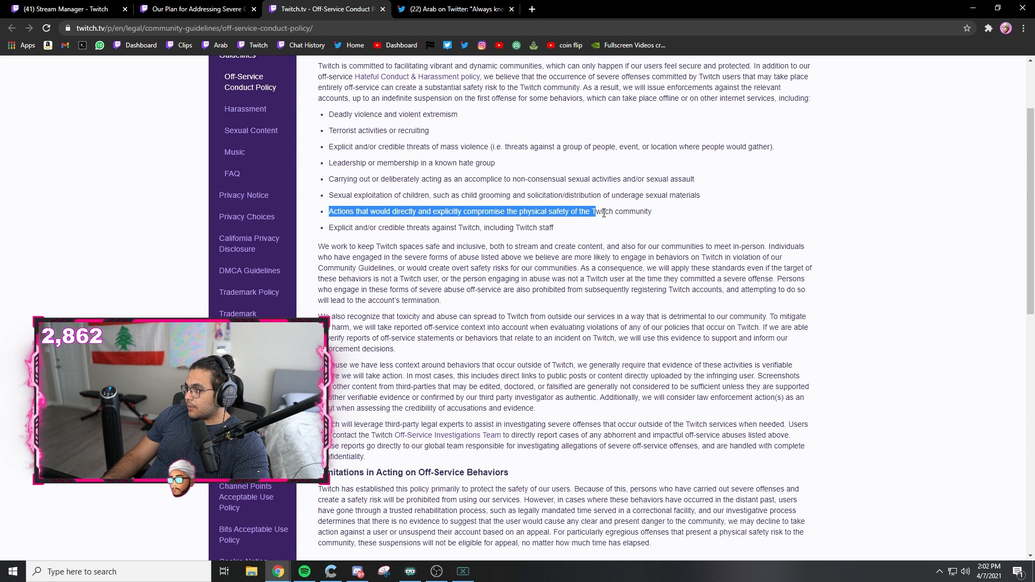
left_click_drag(602, 211, 651, 211)
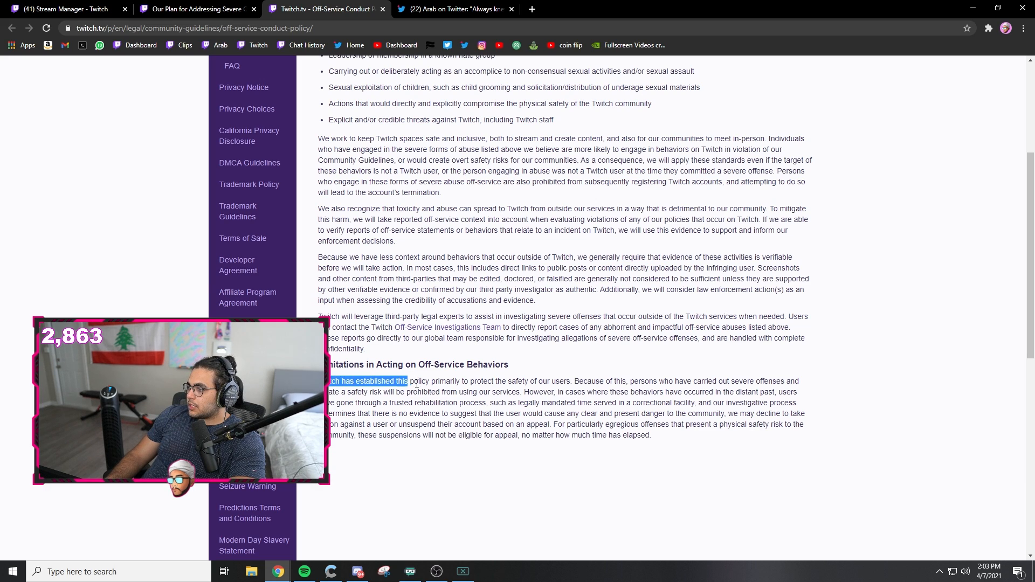
left_click_drag(408, 382, 639, 381)
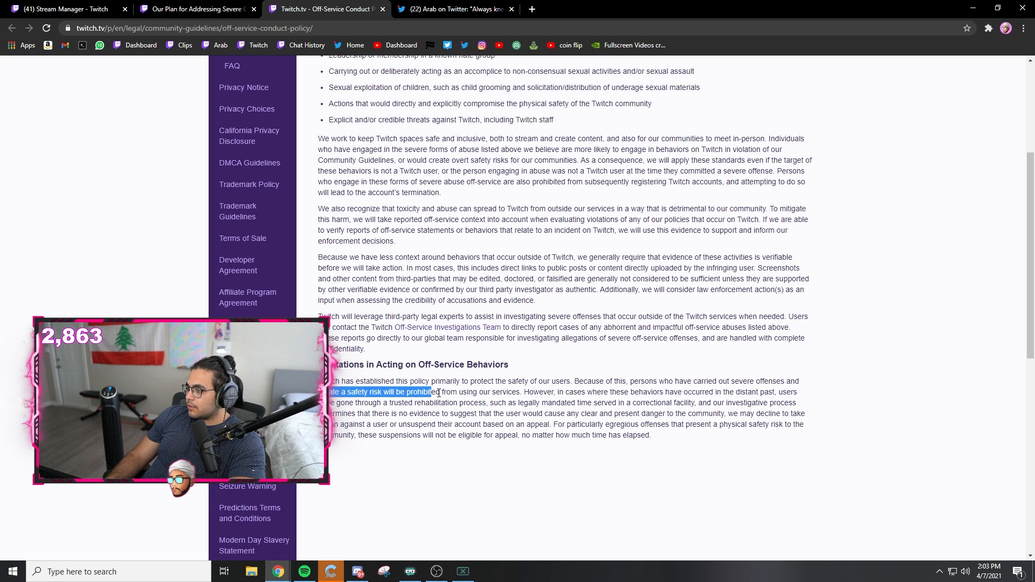
left_click_drag(436, 393, 614, 403)
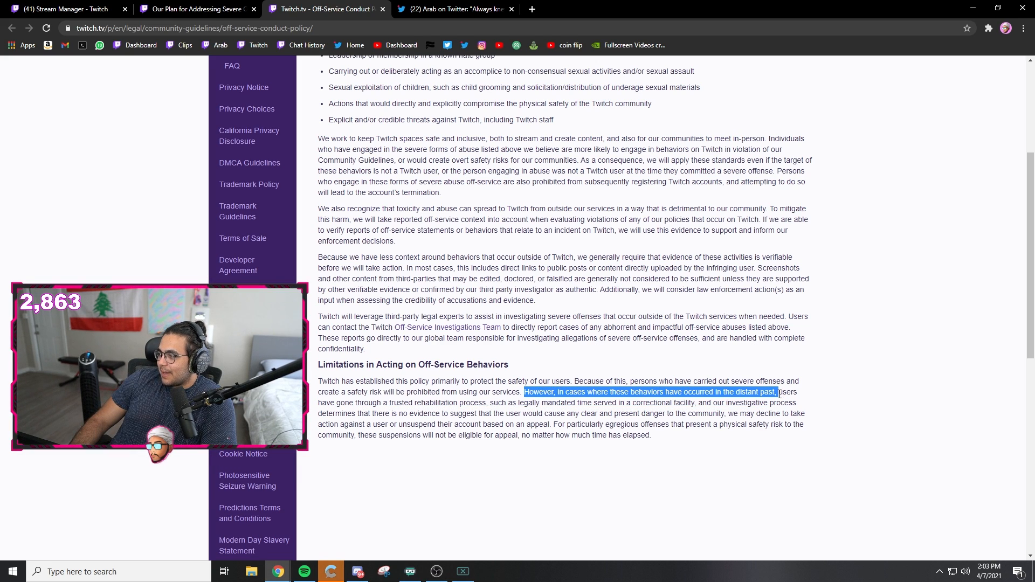
left_click_drag(525, 393, 395, 402)
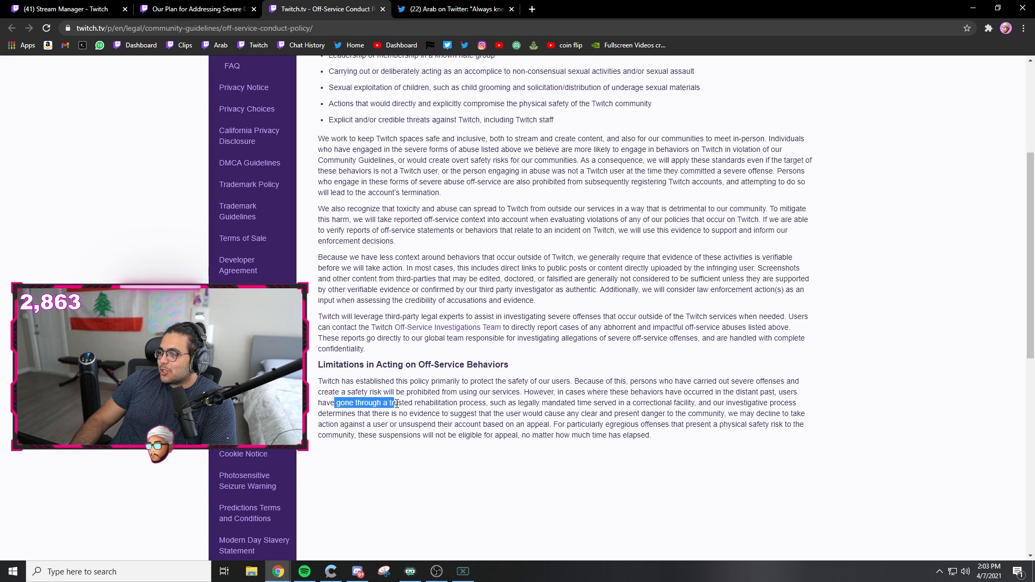
left_click_drag(392, 402, 508, 402)
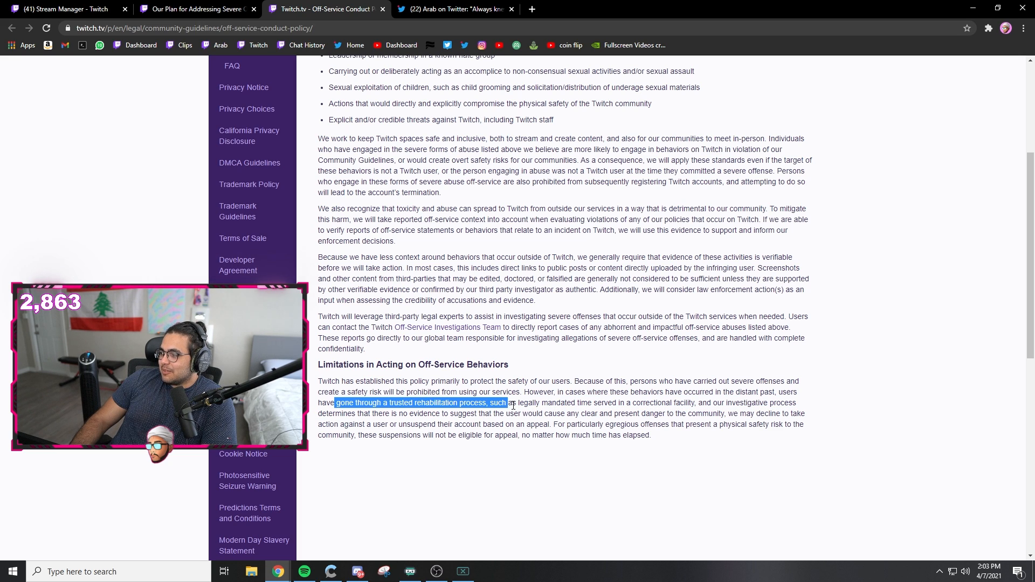
left_click_drag(507, 402, 633, 403)
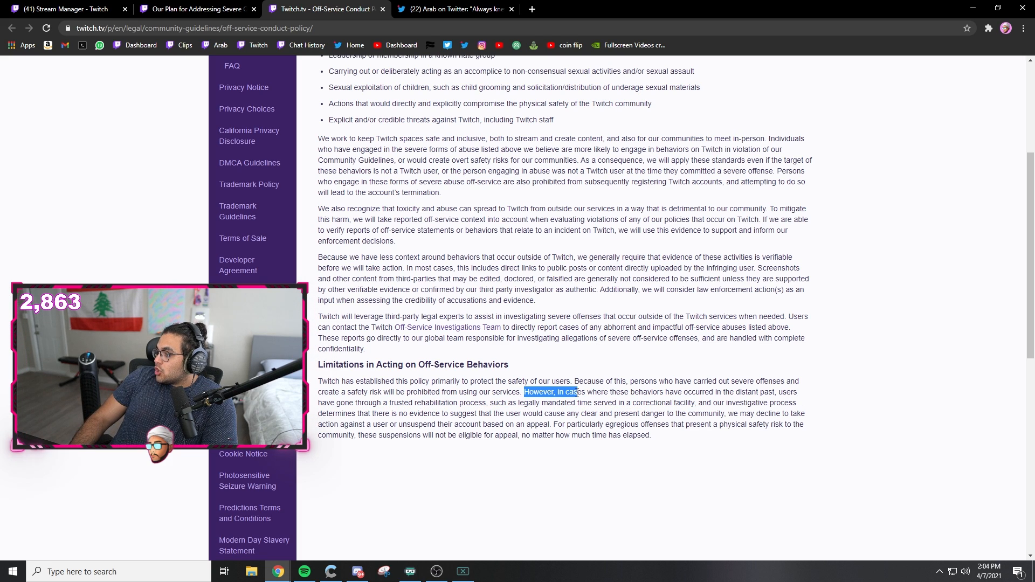
left_click_drag(579, 392, 725, 391)
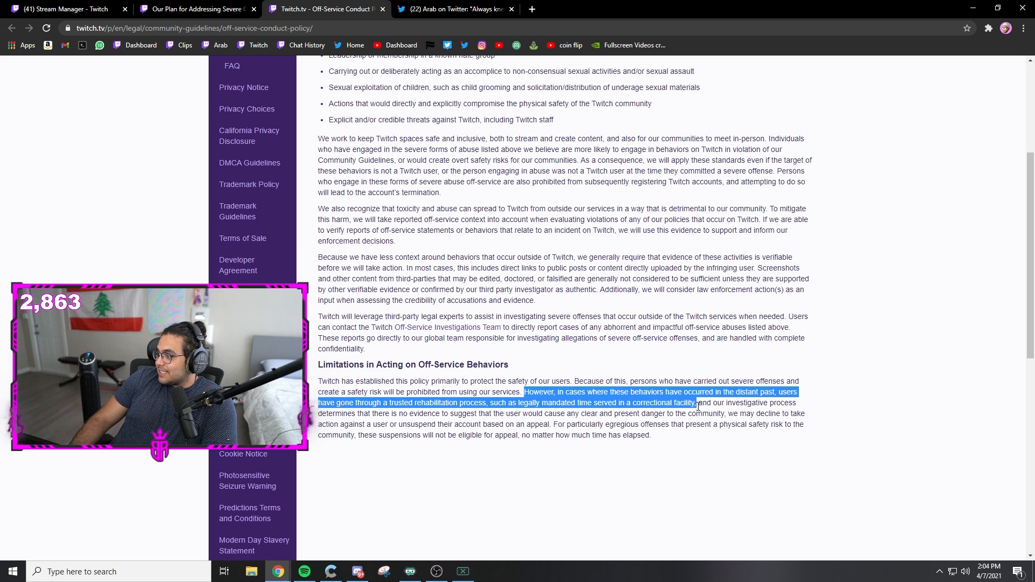
left_click_drag(700, 402, 350, 413)
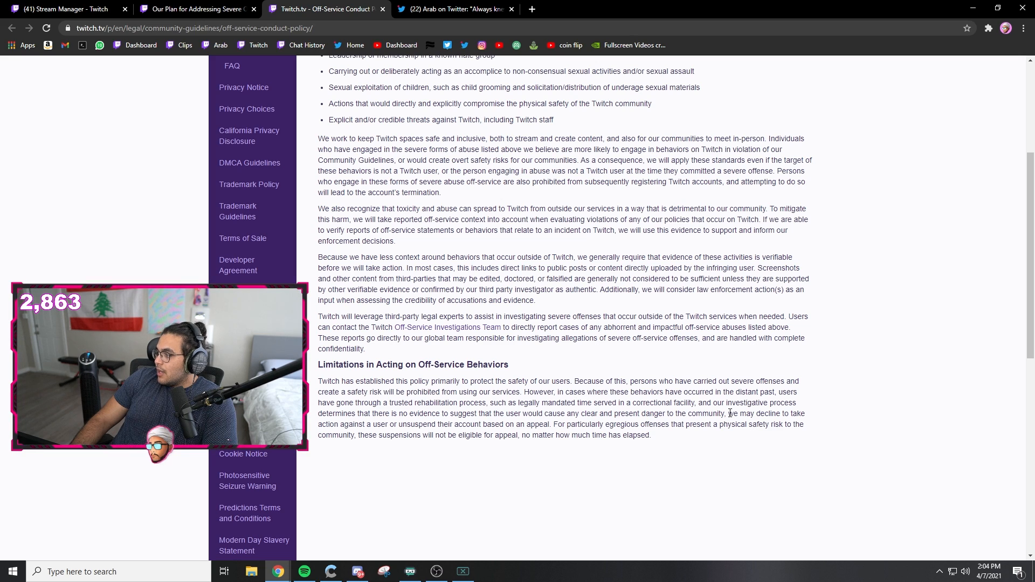
Highlight the sentences about declining to take action and particularly egregious offenses.
left_click_drag(729, 413, 443, 424)
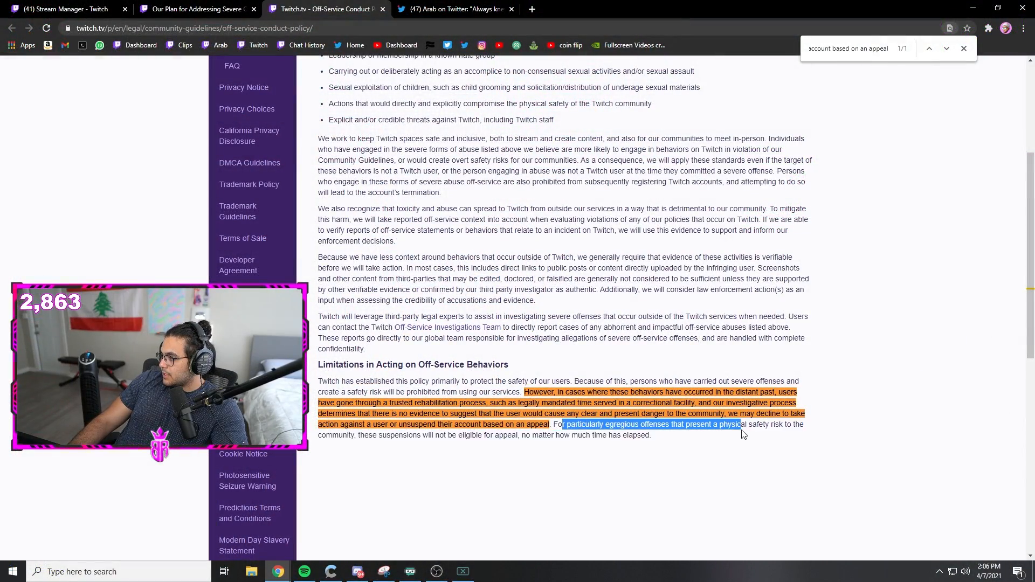
left_click_drag(742, 434, 651, 434)
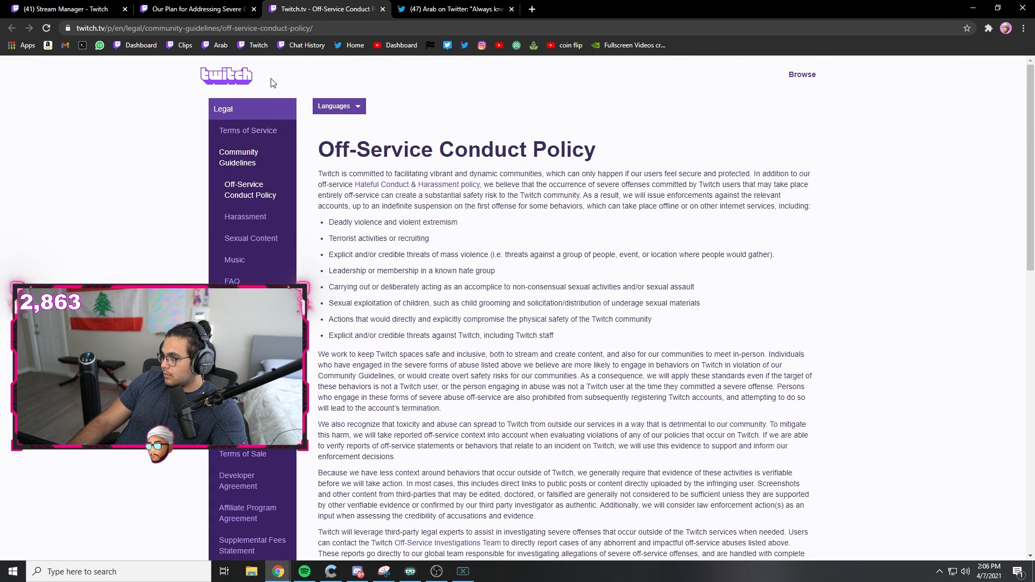
On the Harassment guidelines page, expand the hateful slurs entry under Hateful Conduct to show its examples.
left_click(245, 217)
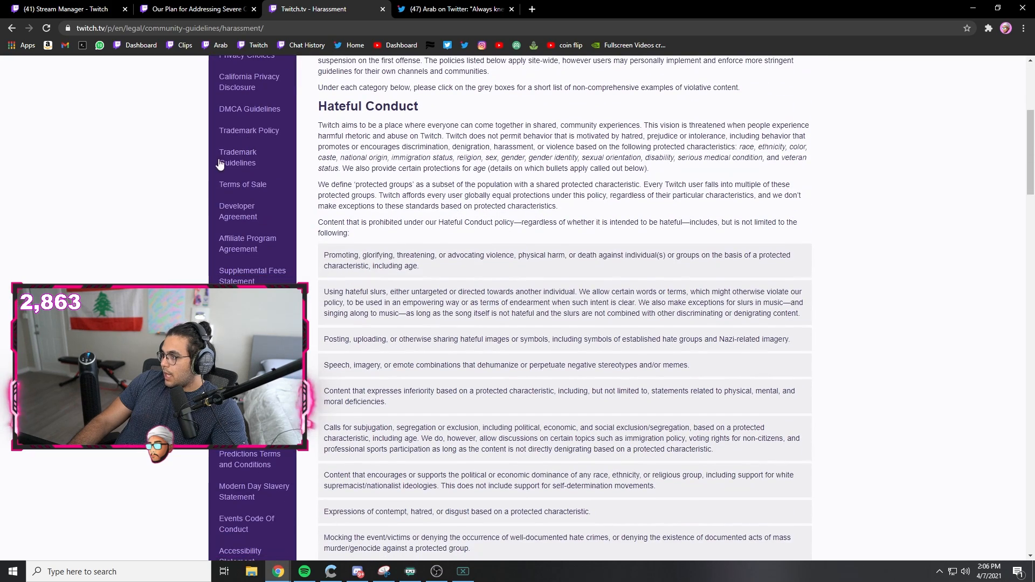
left_click(557, 259)
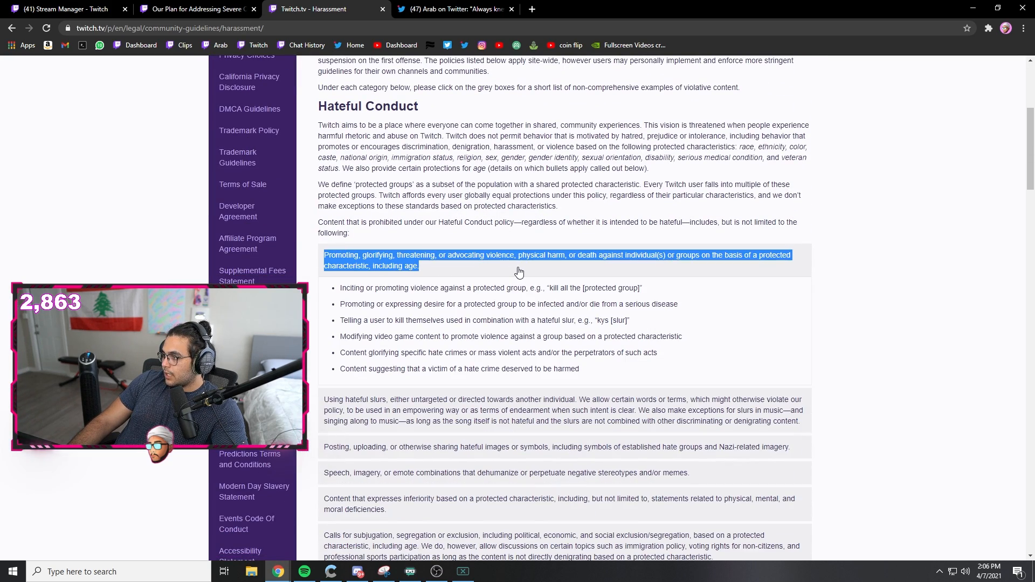
left_click(557, 260)
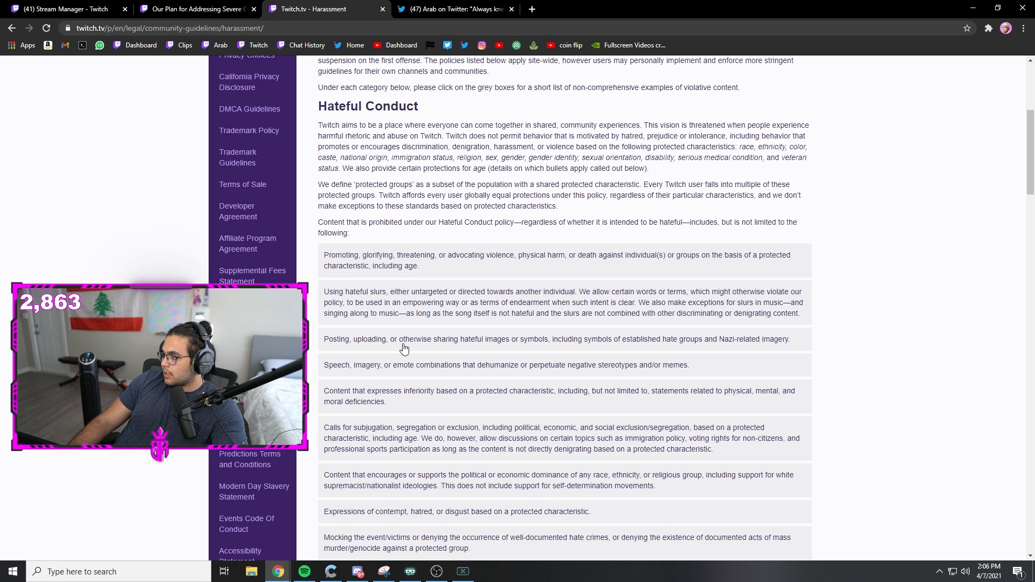
mouse_move(547, 304)
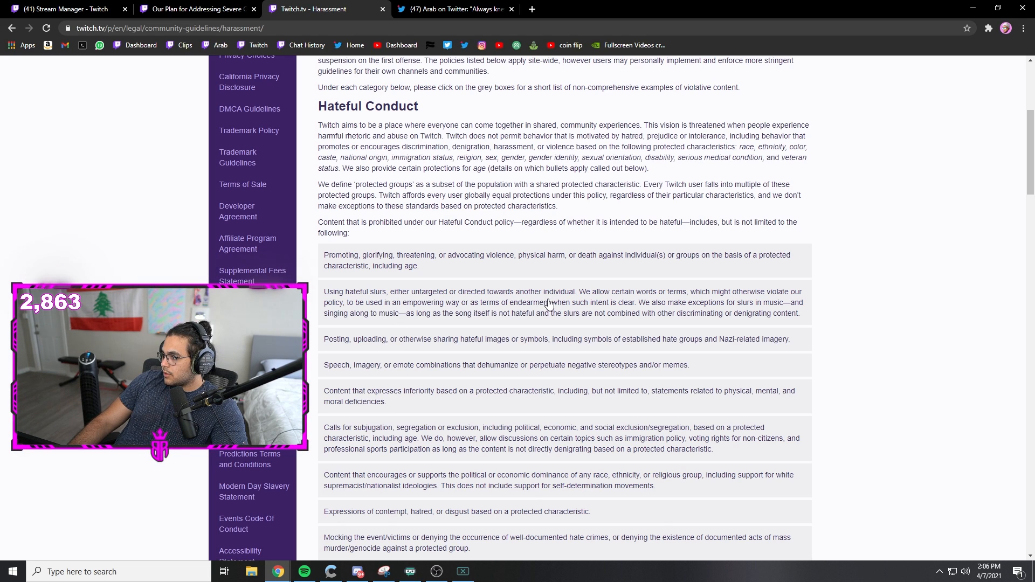
mouse_move(463, 295)
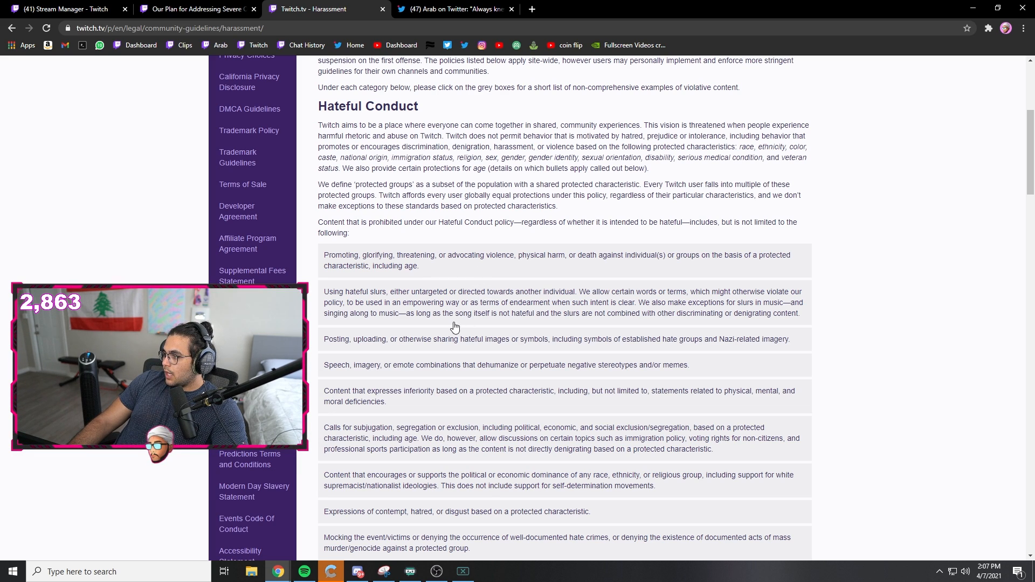
left_click_drag(429, 313, 738, 313)
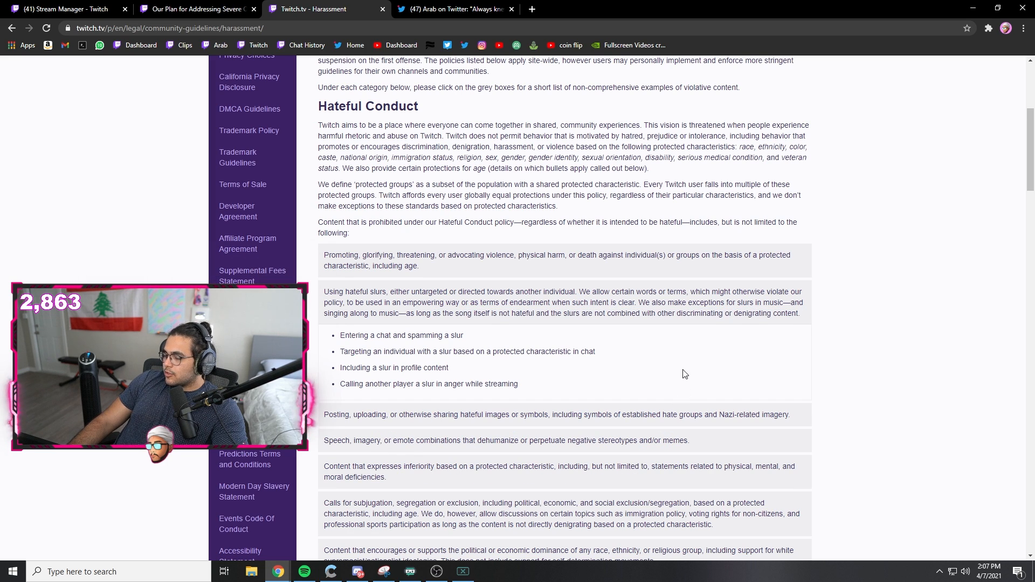
mouse_move(677, 339)
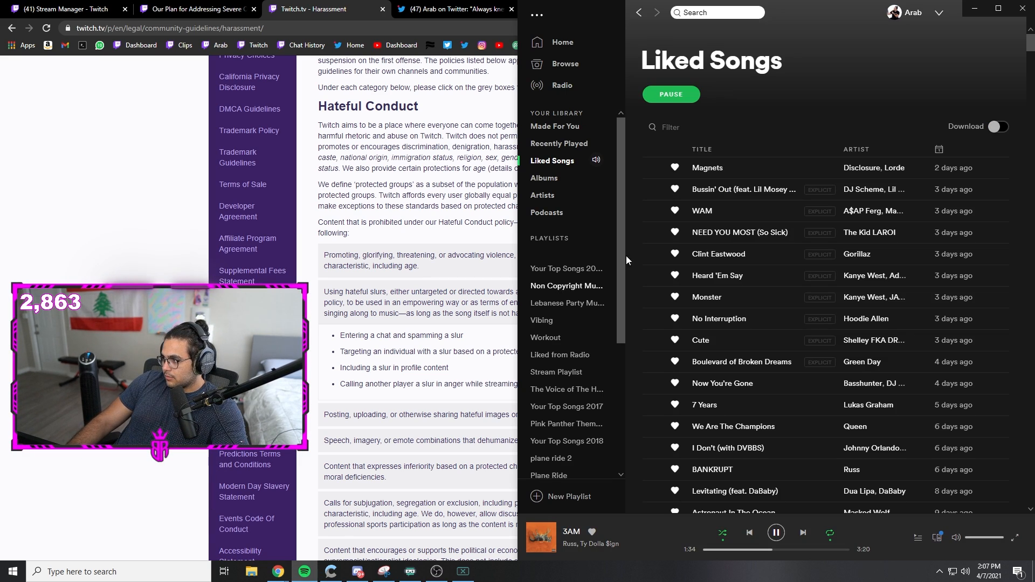
double_click(717, 275)
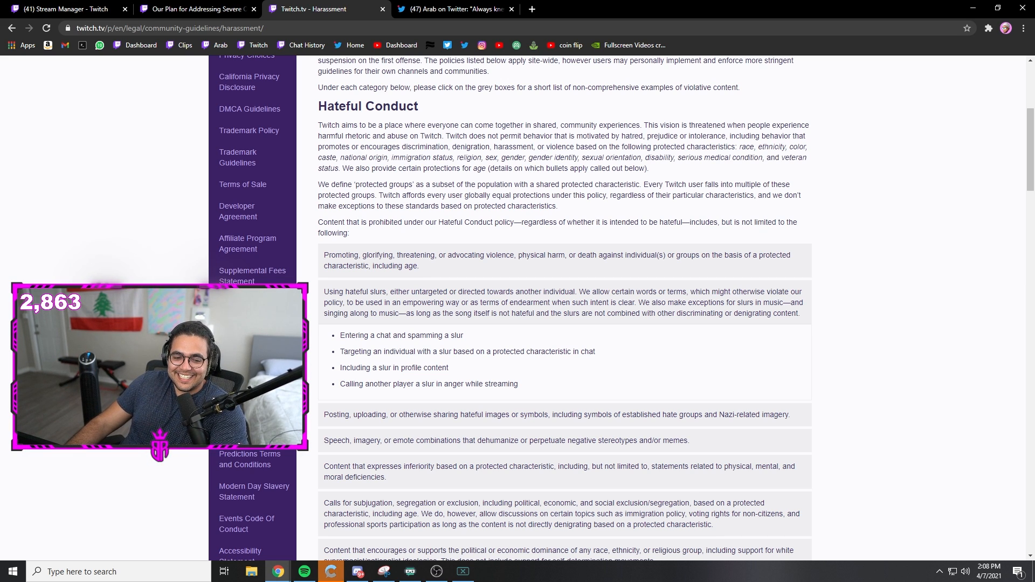
left_click(196, 9)
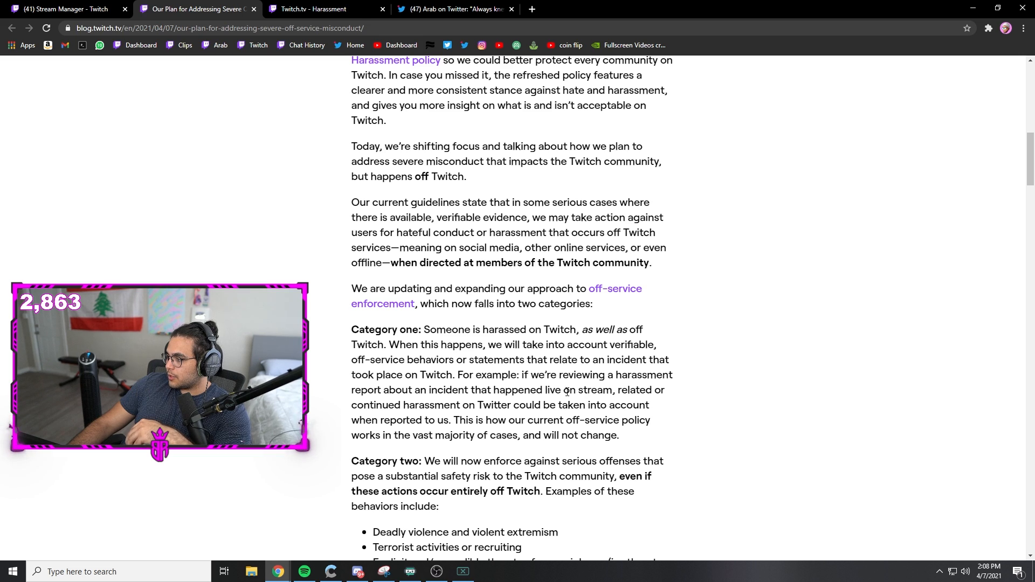
Highlight a passage and read further down the blog post toward the policy's limitations.
left_click_drag(358, 360, 462, 360)
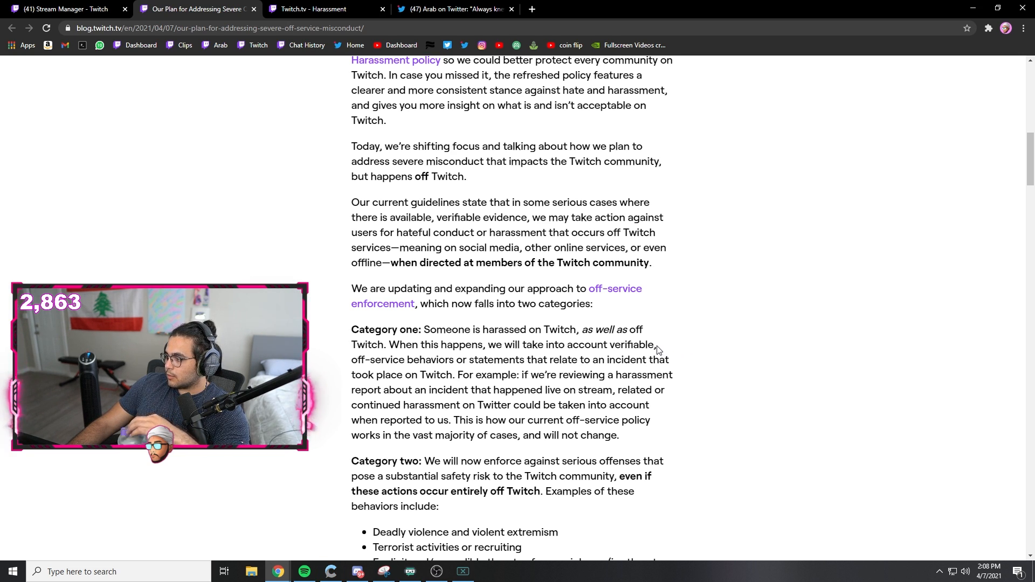
scroll("down", 3)
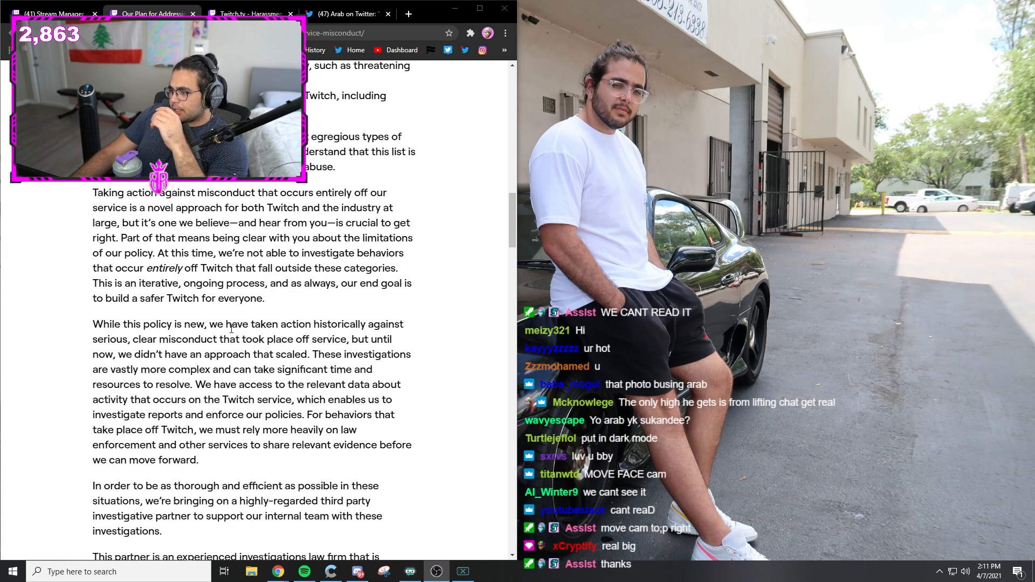
Highlight a passage and scroll down the blog post into the FAQ section.
left_click_drag(93, 325, 277, 355)
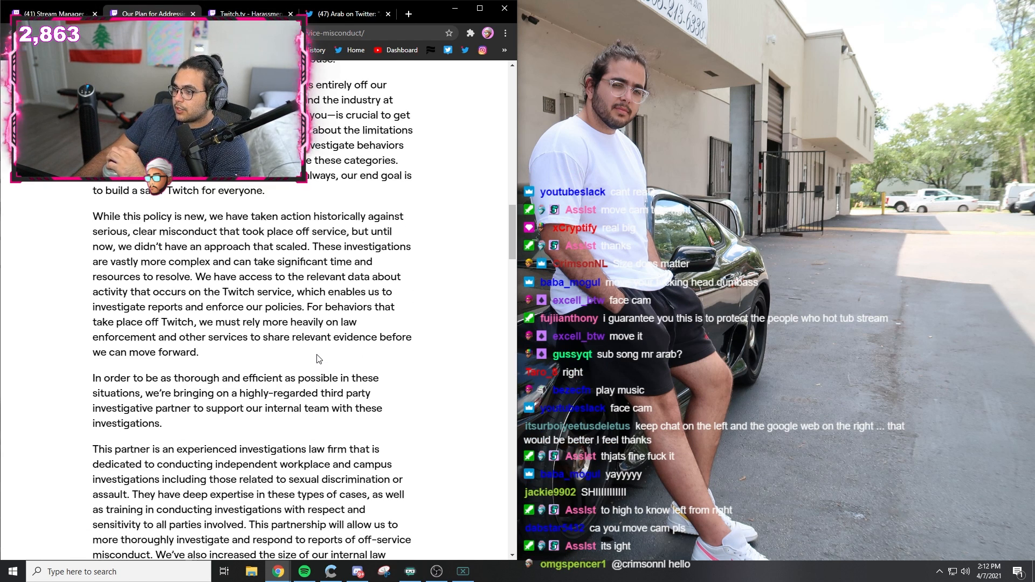
scroll("down", 3)
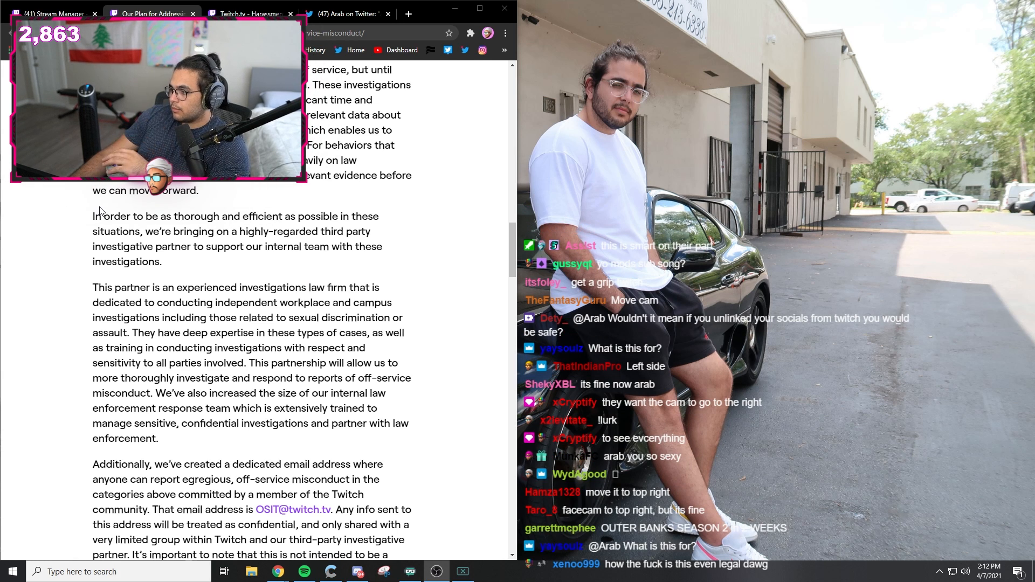
scroll("down", 3)
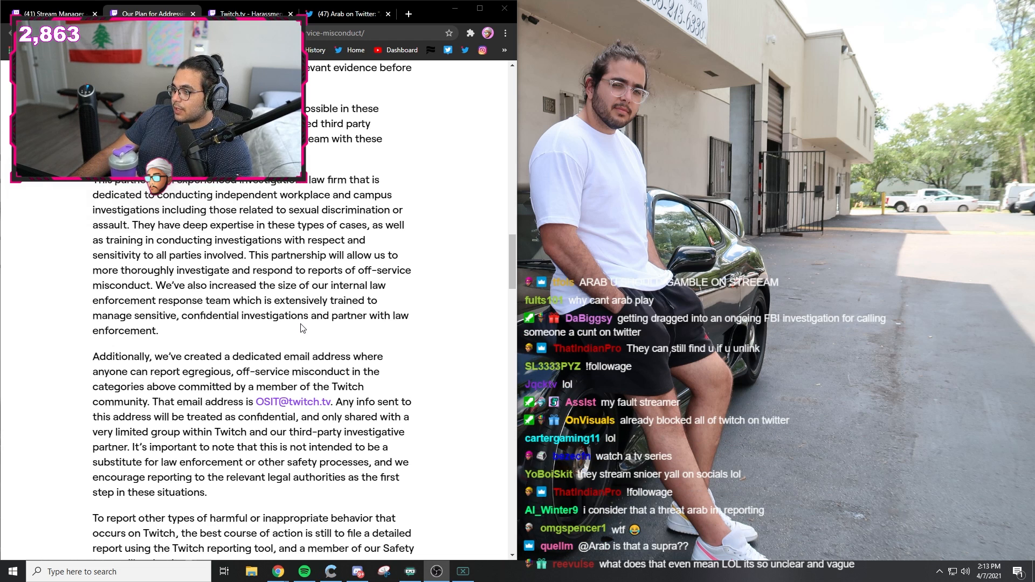
scroll("down", 3)
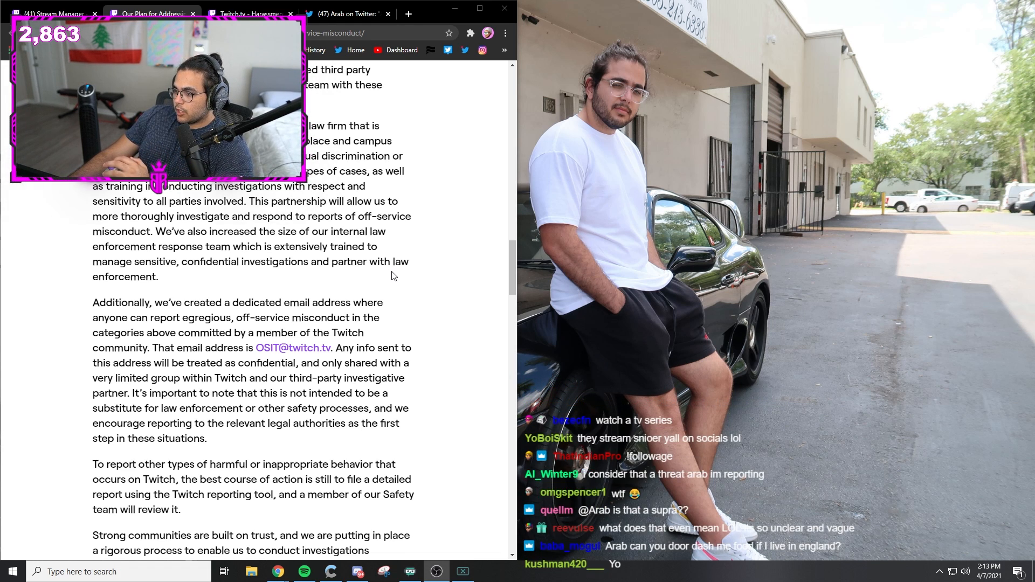
scroll("down", 3)
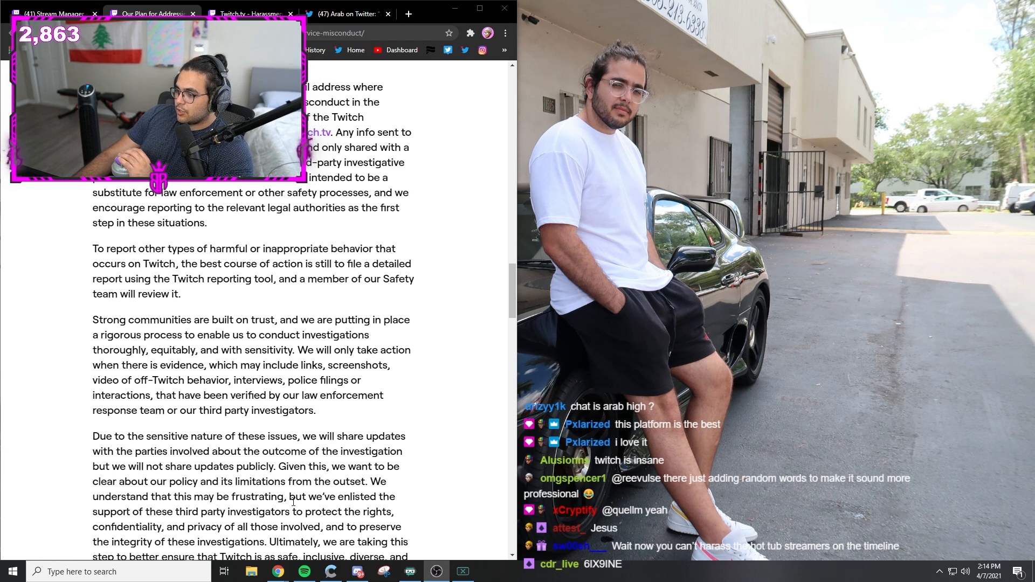
Read on past the confidentiality question to the FAQ answer on guarding against false reports.
scroll("down", 3)
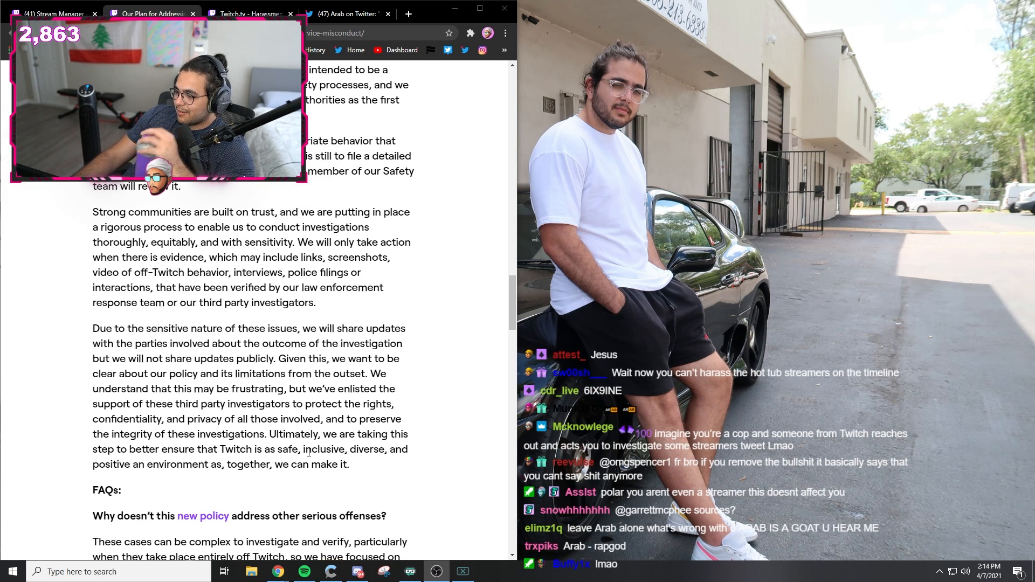
scroll("down", 3)
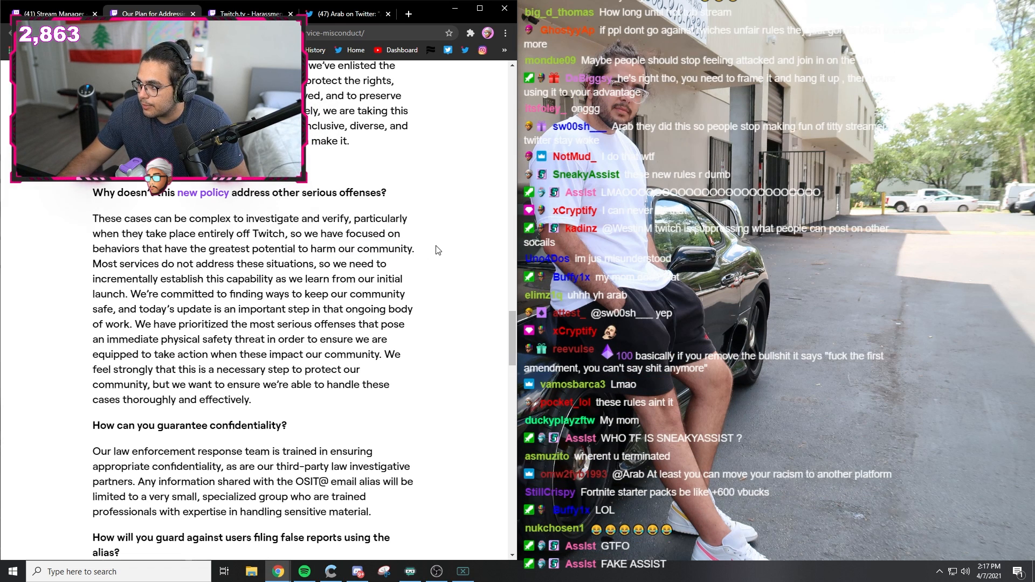
left_click_drag(93, 278, 272, 278)
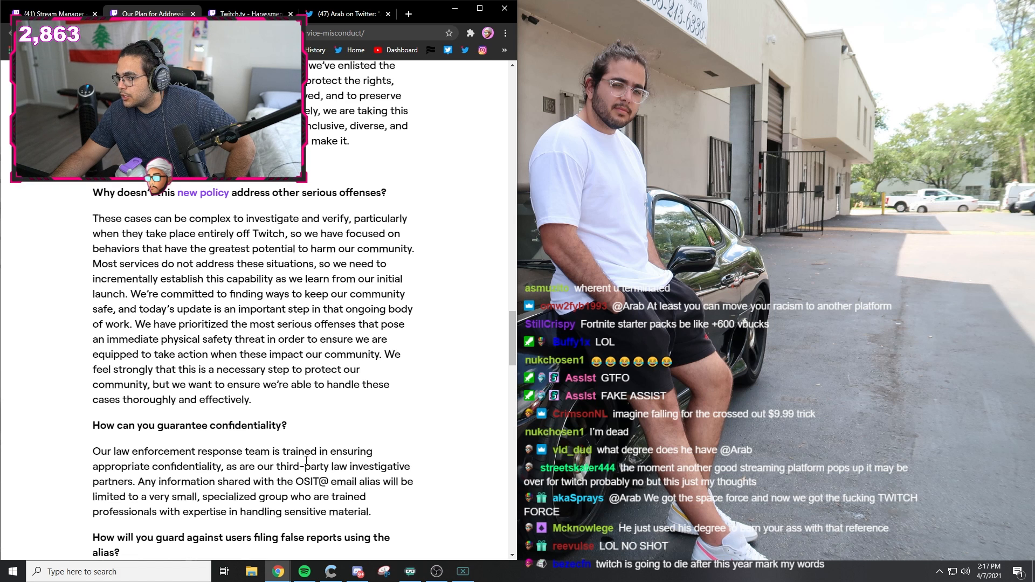
scroll("down", 3)
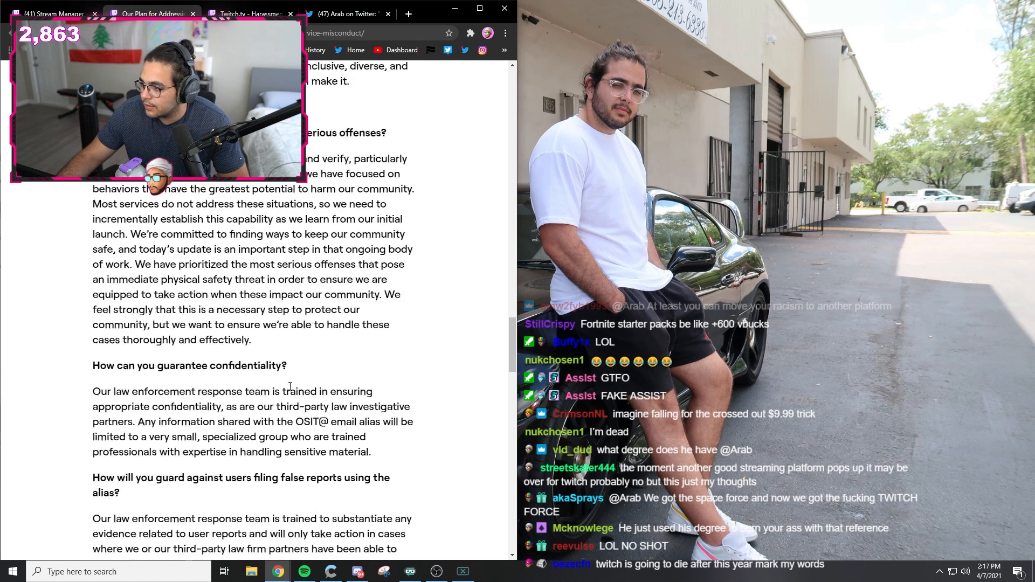
scroll("down", 3)
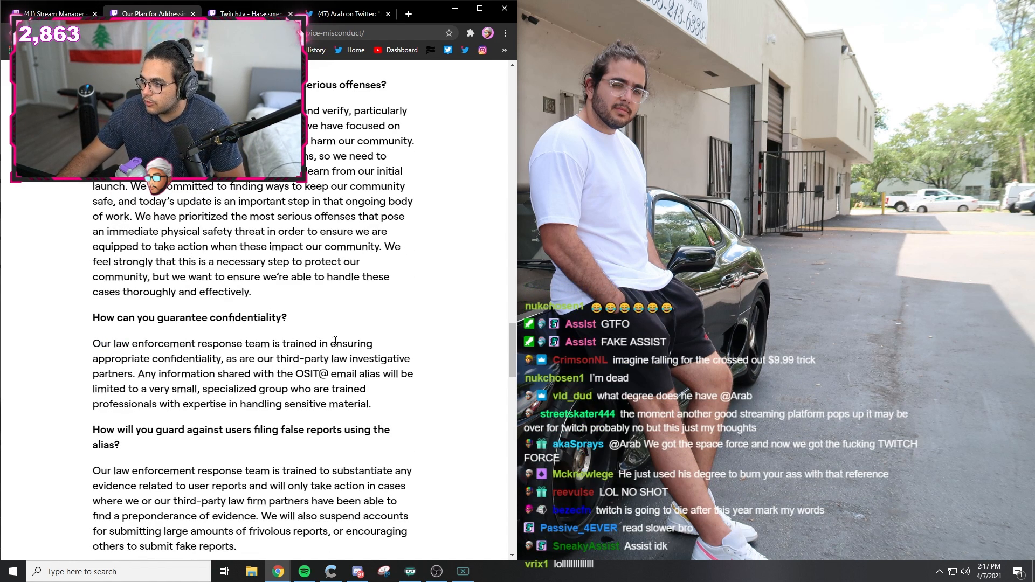